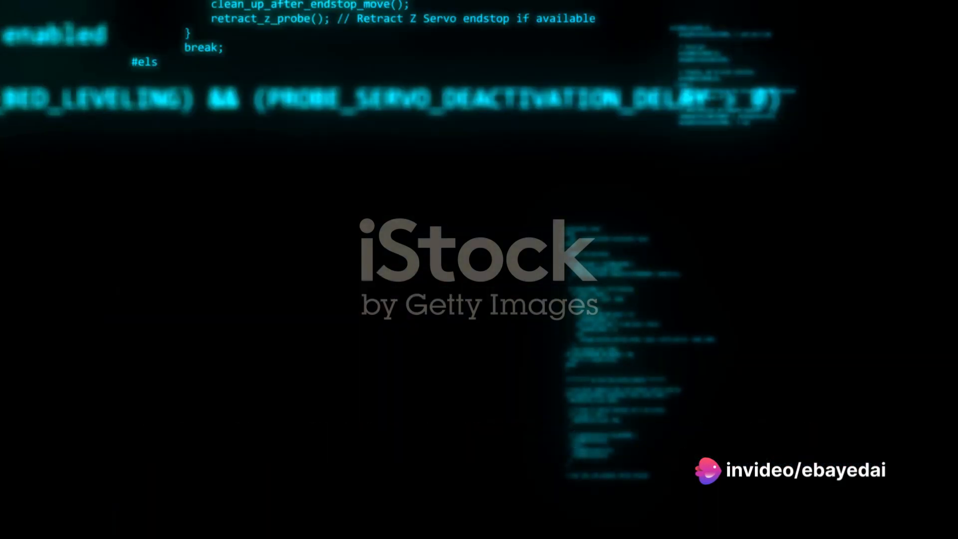
{"action": "scroll", "scroll_direction": "down", "scroll_amount": 3}
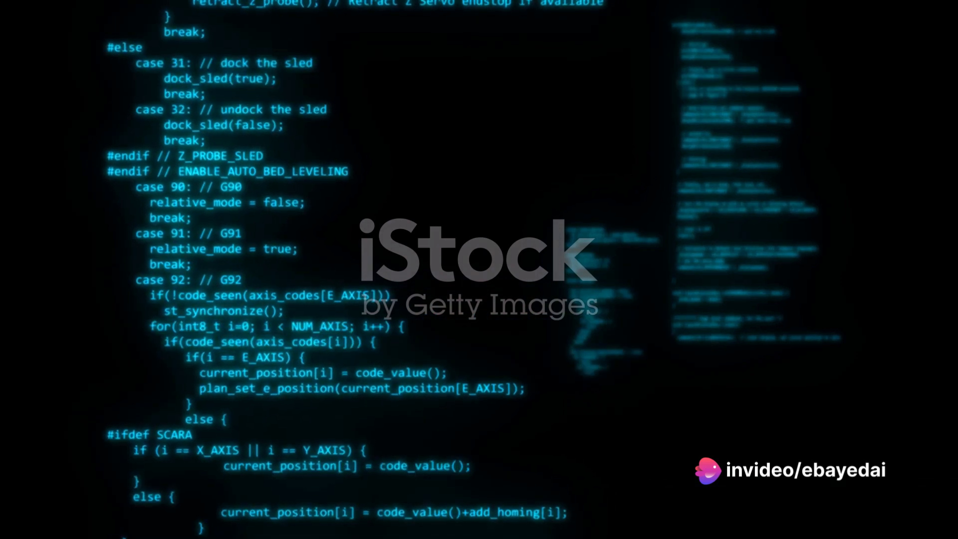